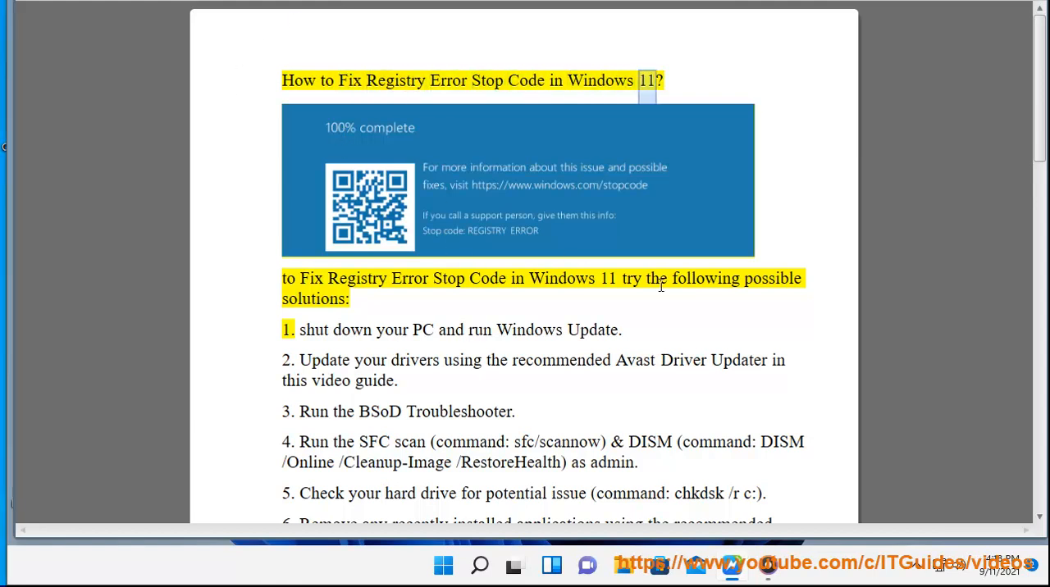
# Step: Run Check for updates on the Windows Update page and confirm Windows is up to date
pyautogui.doubleClick(608, 278)
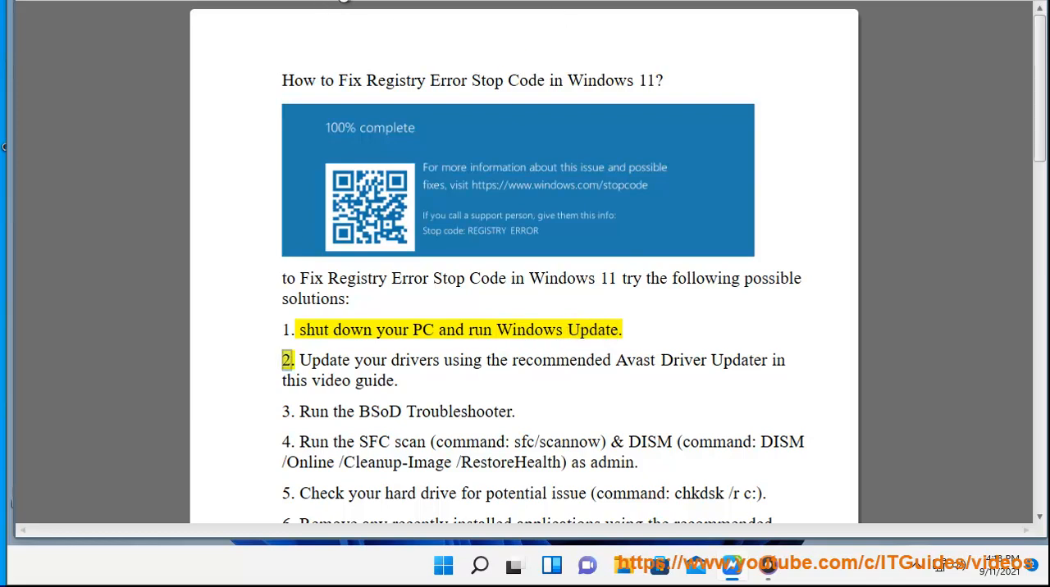
pyautogui.click(443, 566)
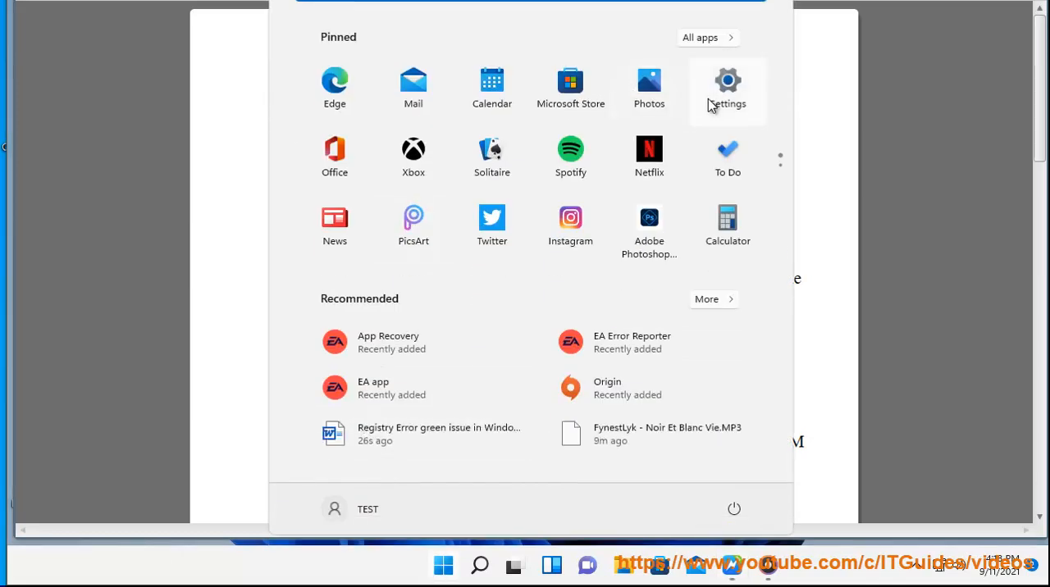
pyautogui.click(727, 91)
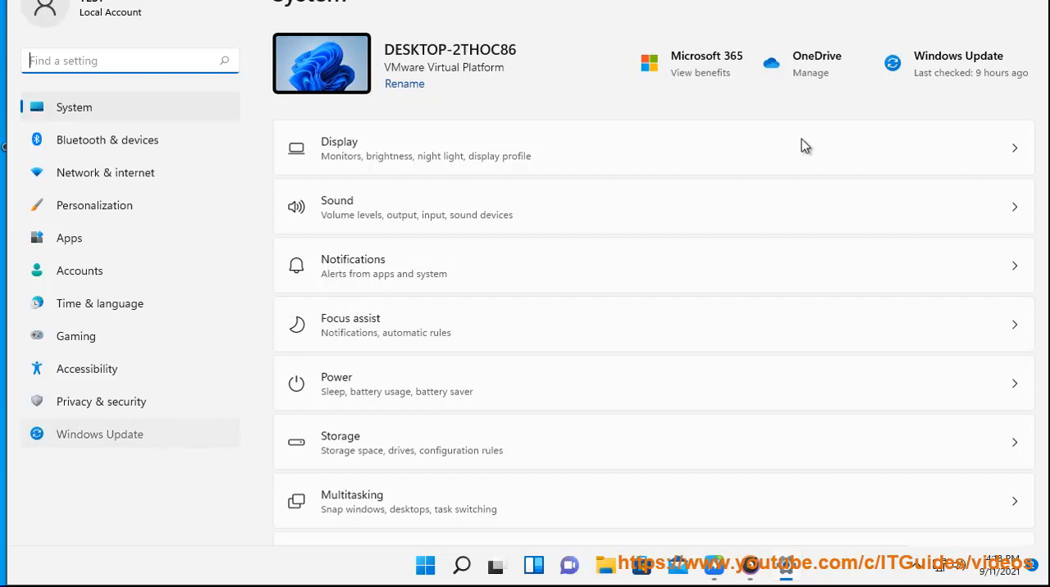
pyautogui.click(100, 434)
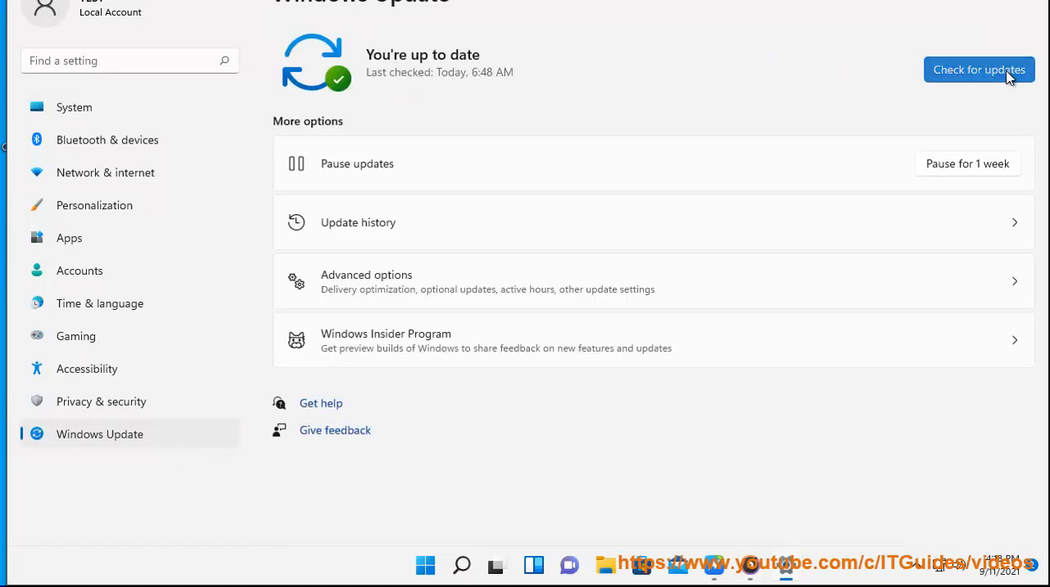
pyautogui.click(979, 69)
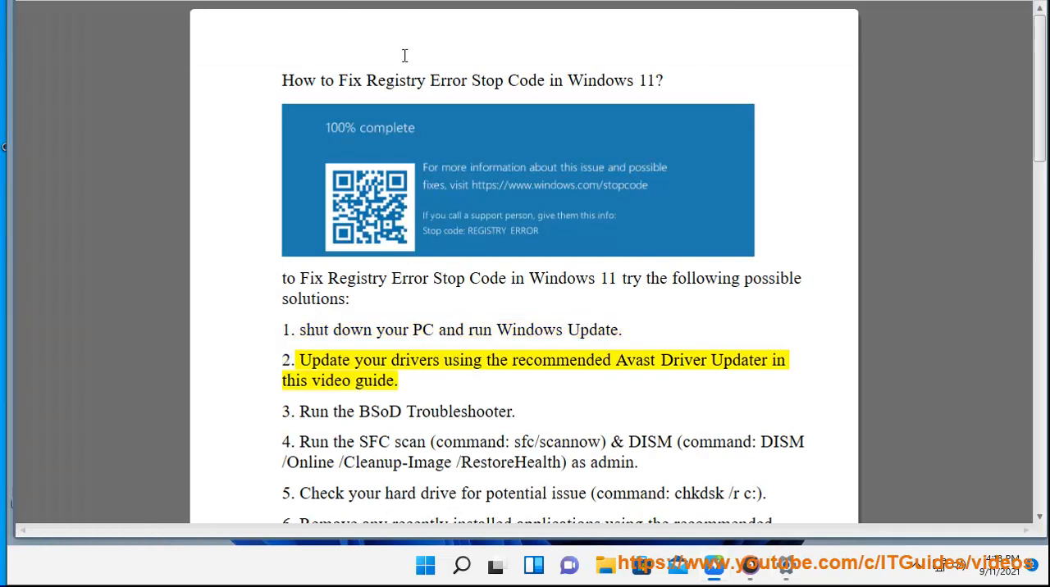
# Step: Search Windows for the Avast Driver Updater, typing 'av' into the search box
pyautogui.click(425, 566)
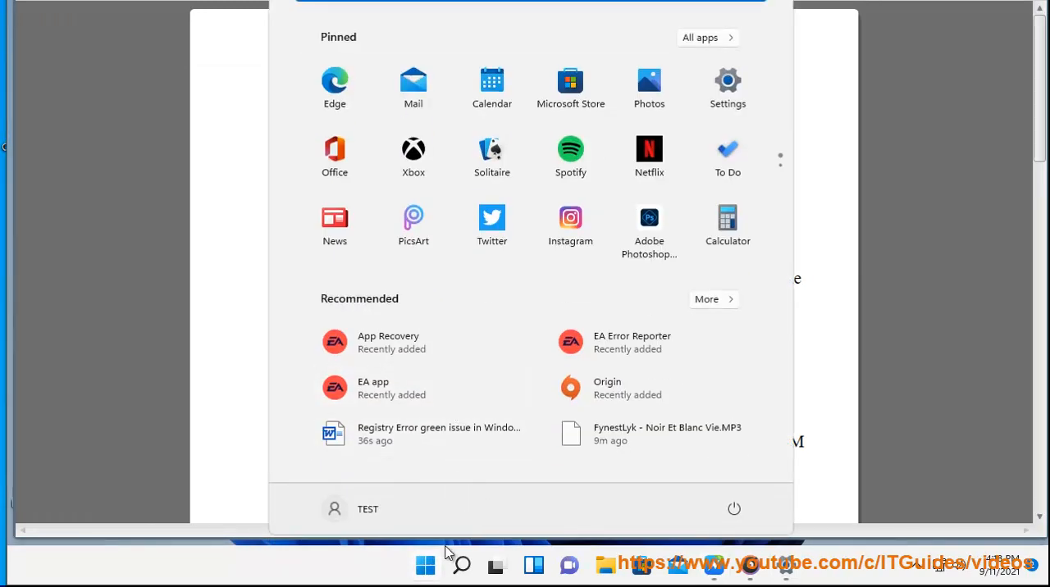
pyautogui.click(461, 565)
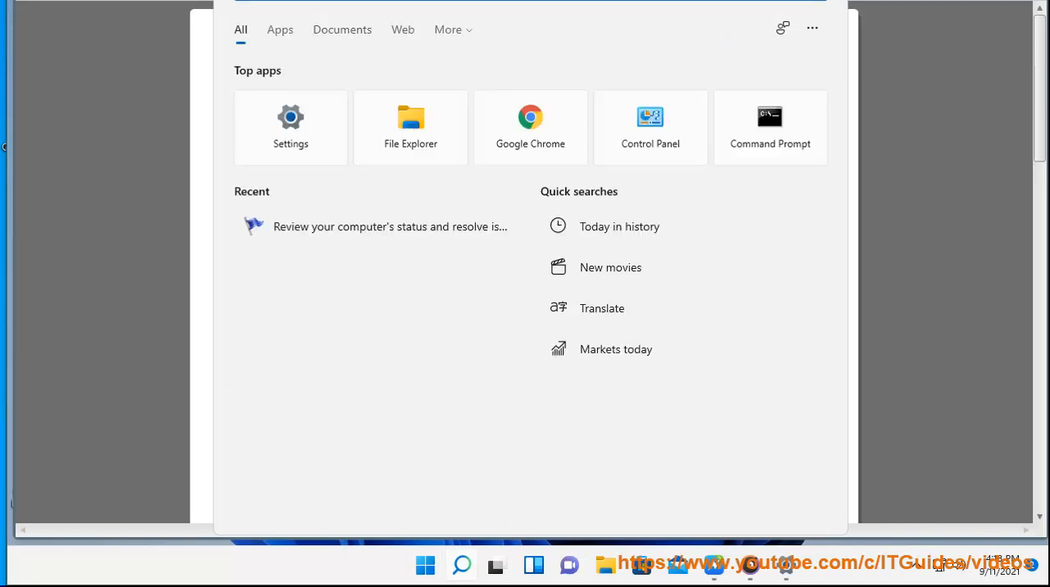
pyautogui.write('a')
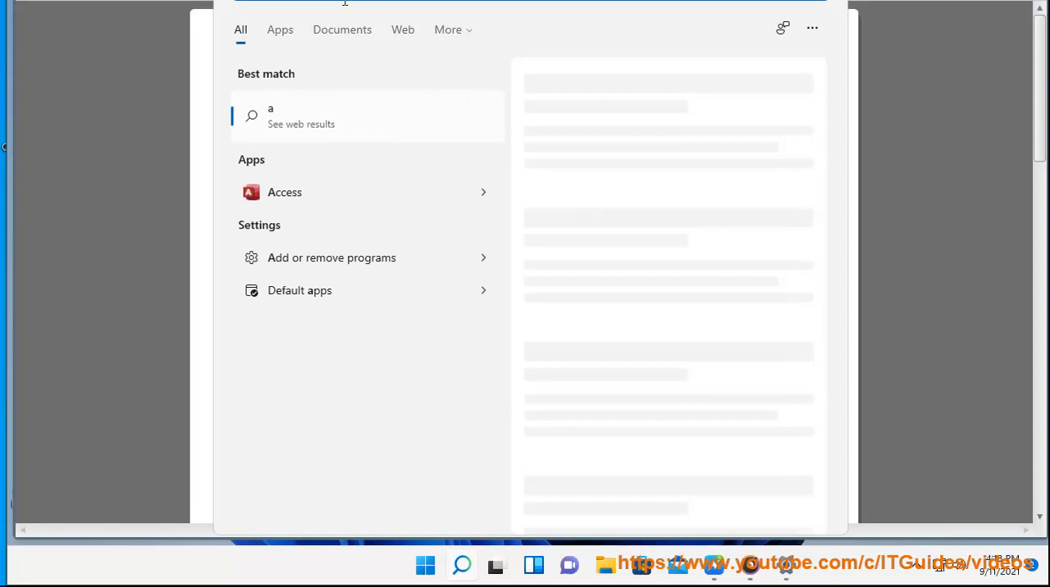
pyautogui.write('v')
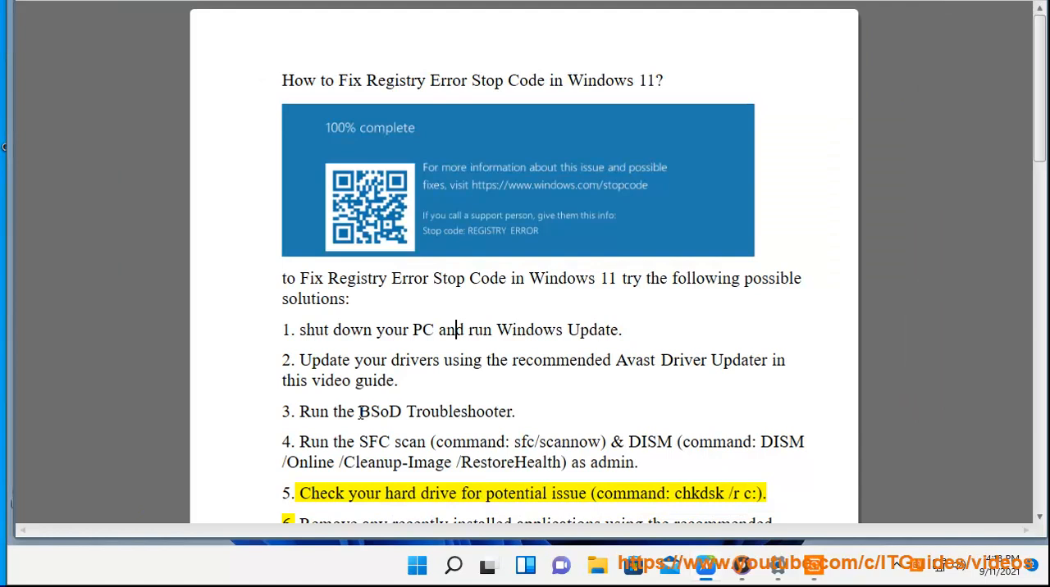
# Step: Select the phrase 'BSoD Troubleshooter' in solution 3 of the Word guide
pyautogui.doubleClick(434, 412)
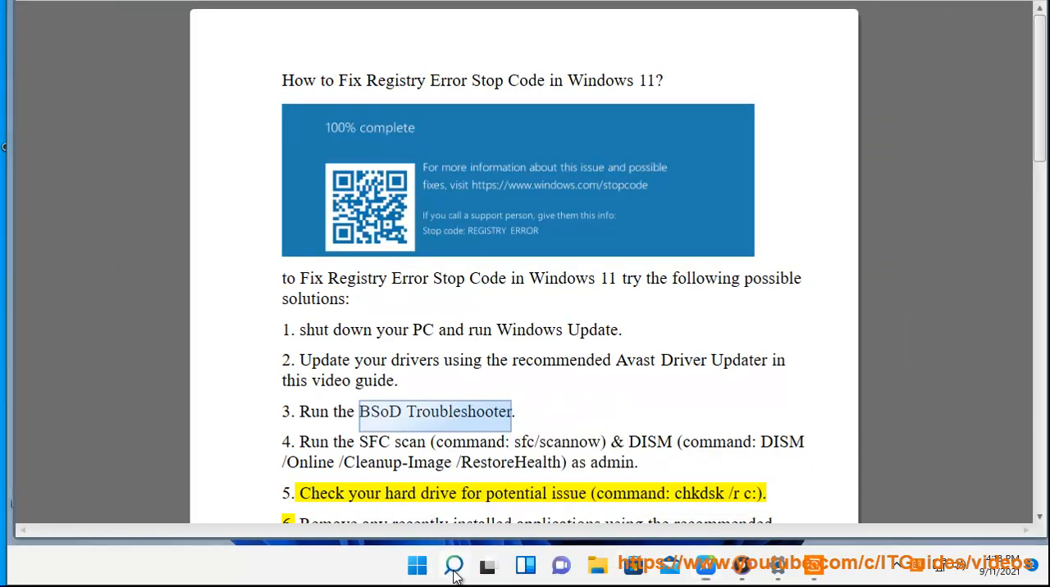
pyautogui.moveTo(346, 52)
pyautogui.write('ms')
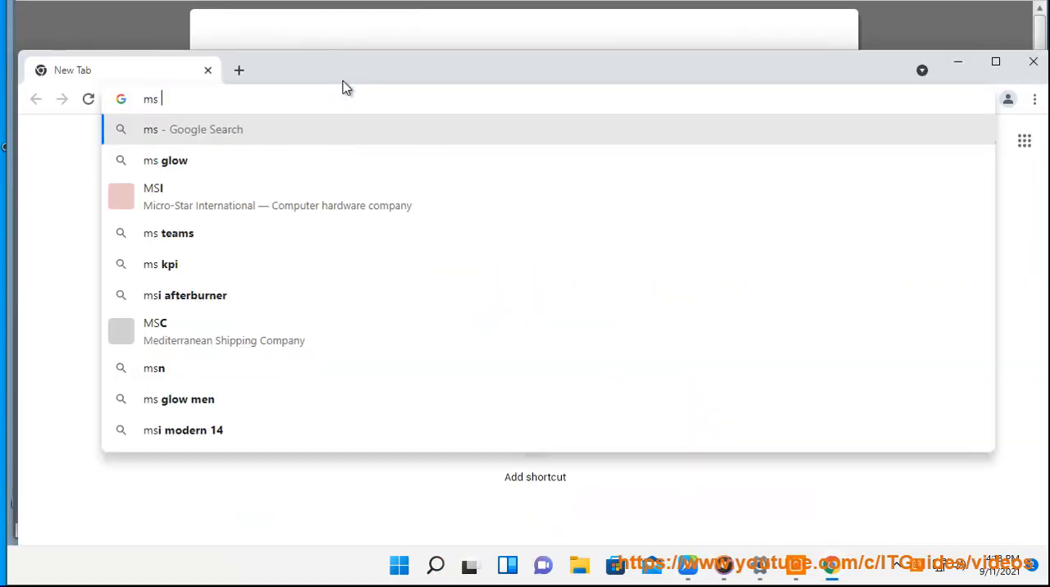
# Step: Search 'BSoD Troubleshooter' and open Microsoft's Troubleshoot blue screen errors article, scrolling through it
pyautogui.write('BSoD Troubleshooter')
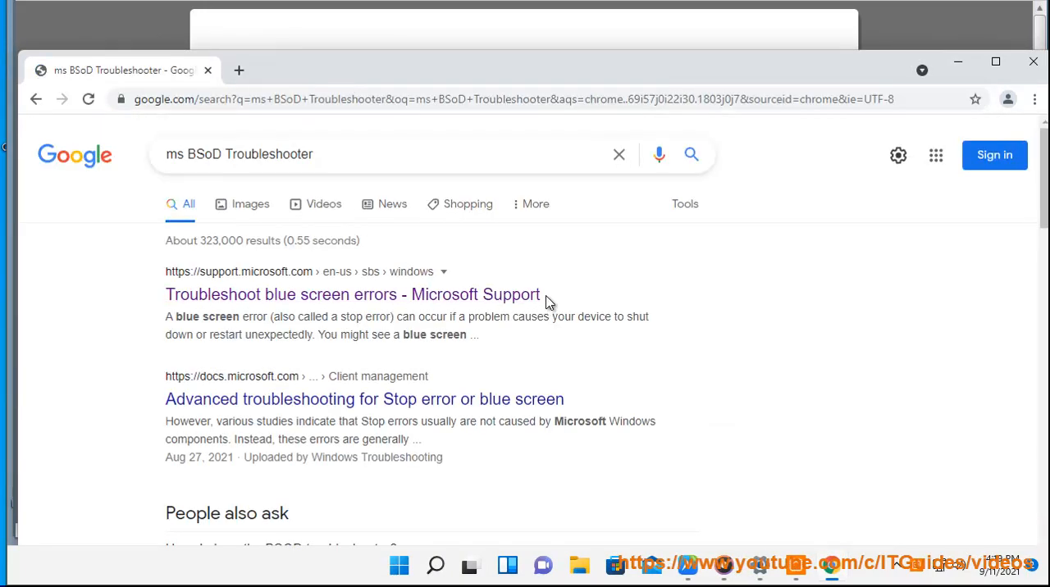
pyautogui.click(353, 294)
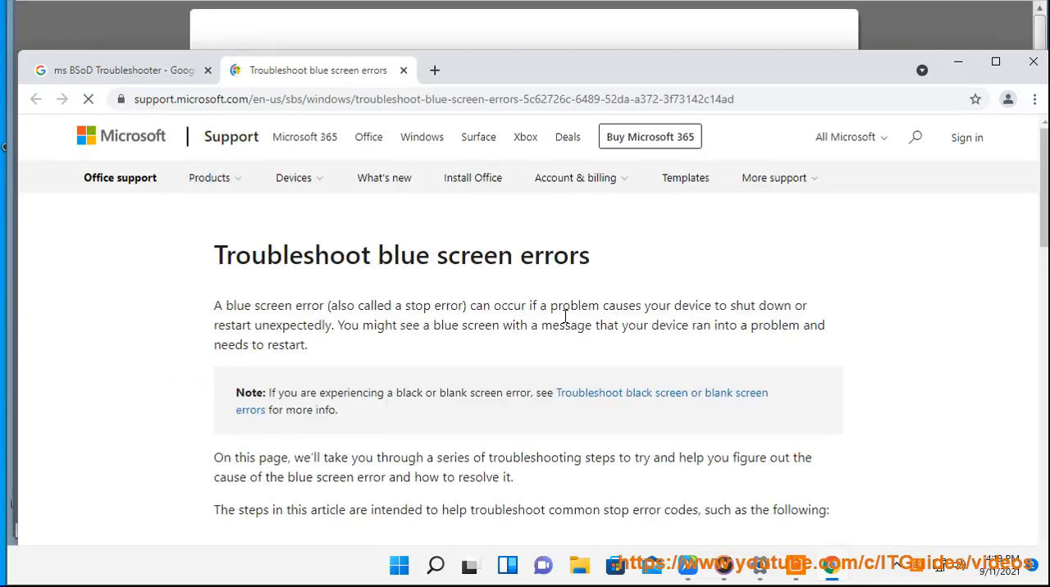
pyautogui.scroll(-3)
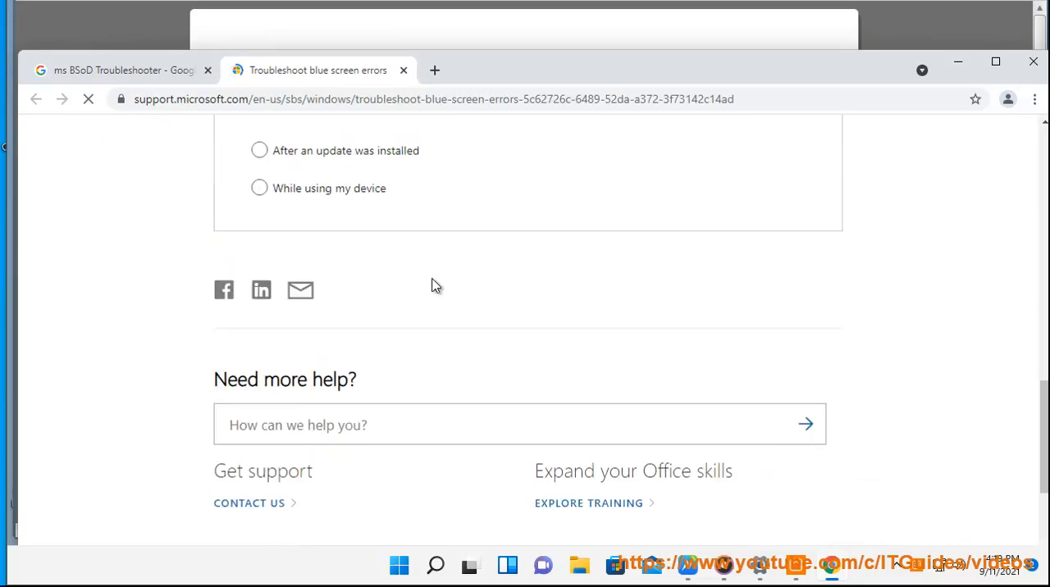
pyautogui.scroll(3)
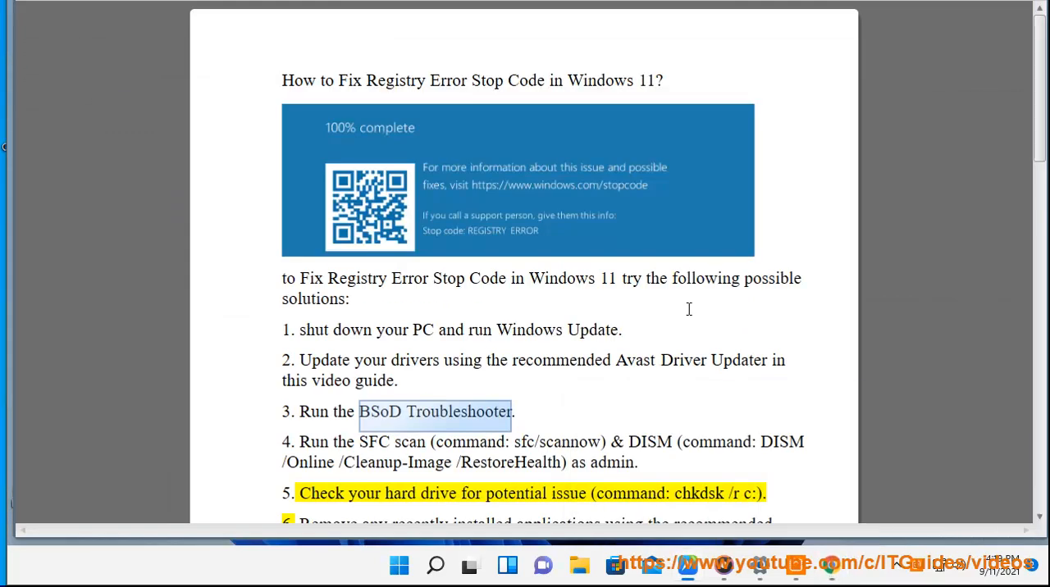
# Step: Deselect the Word text and bring up Windows search showing top apps
pyautogui.click(398, 381)
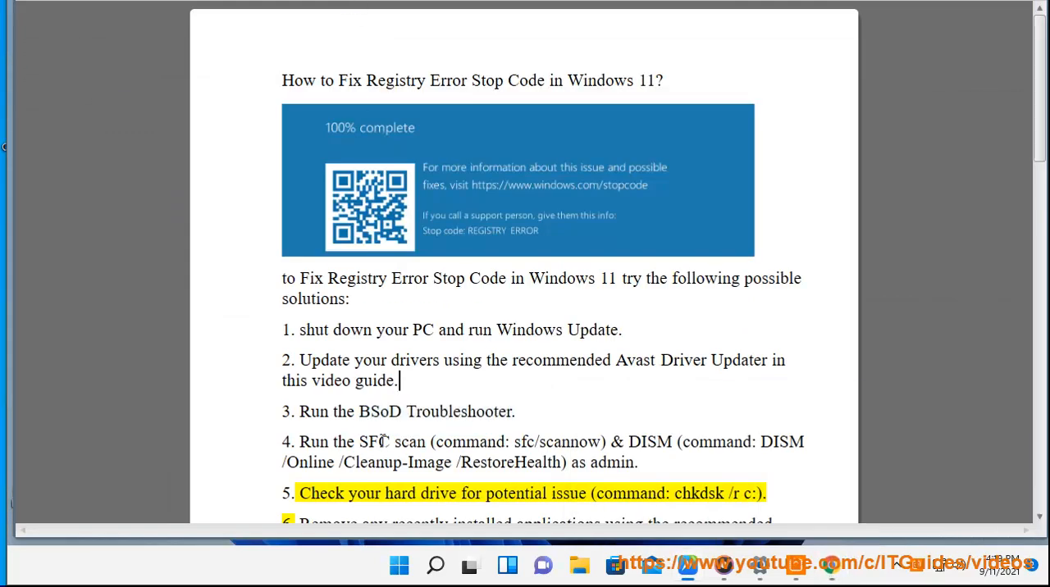
pyautogui.click(435, 565)
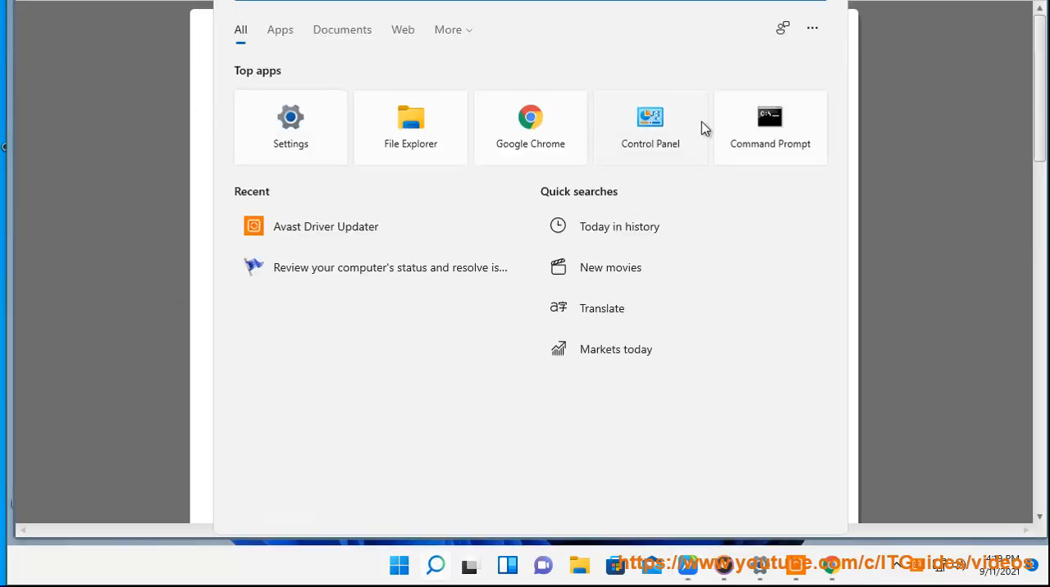
pyautogui.moveTo(541, 193)
pyautogui.write('sf')
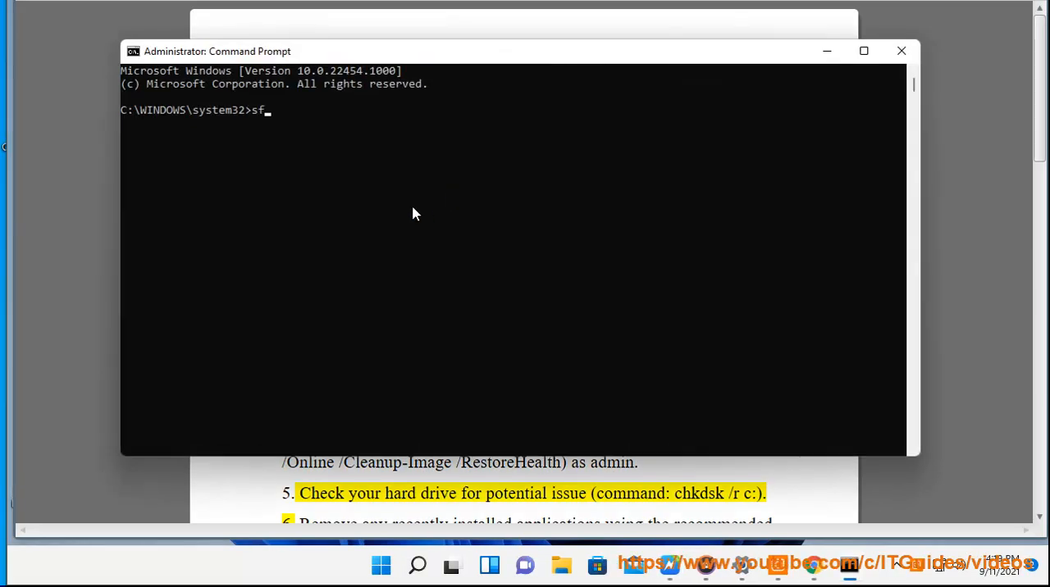
# Step: Enter 'SFC SCANNOW' in the admin Command Prompt and erase the extra trailing text
pyautogui.write('SFC S')
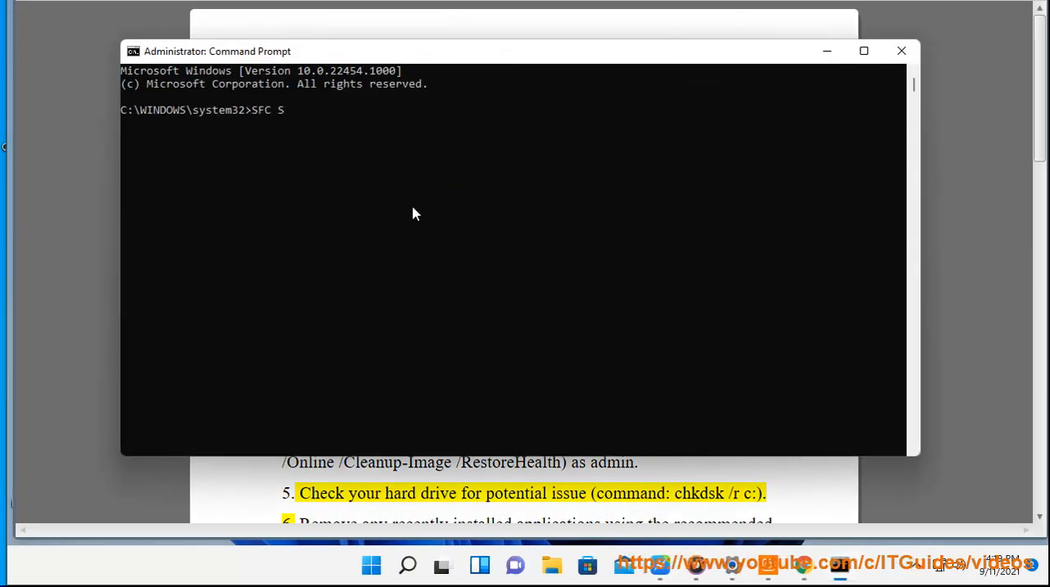
pyautogui.write('CANNOW NOW')
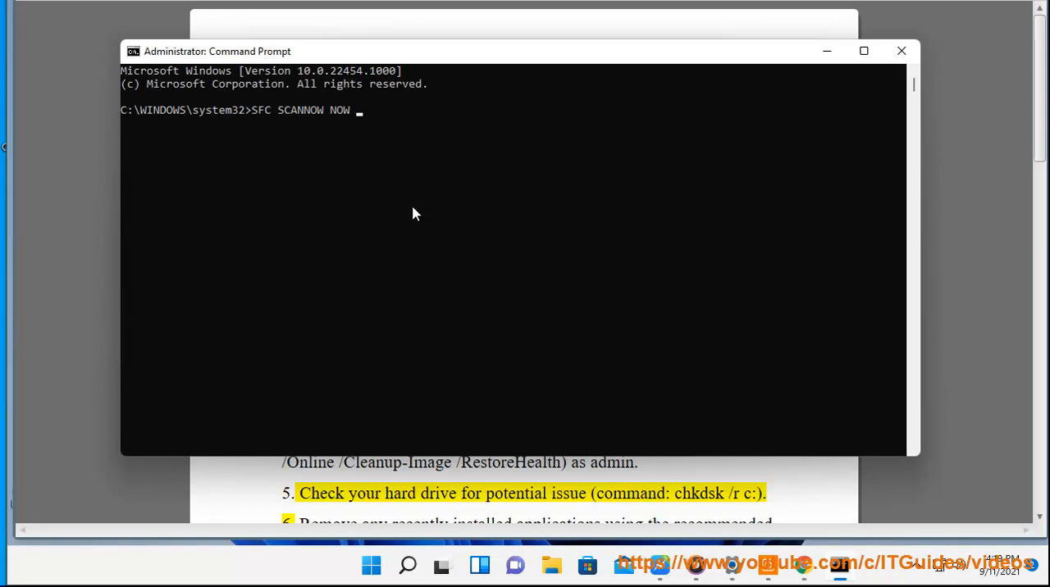
pyautogui.write('PRESS THE ENT')
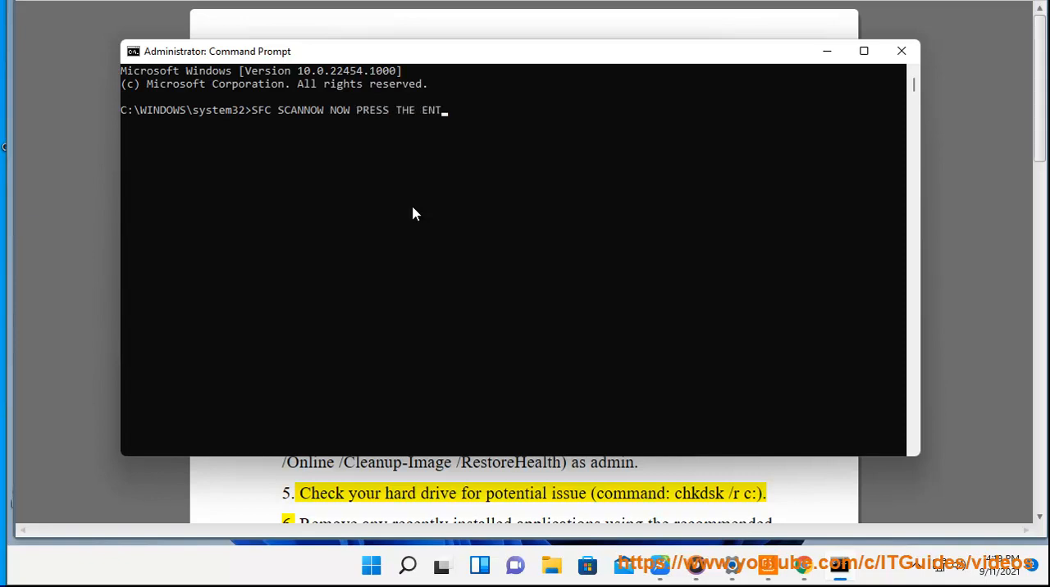
pyautogui.write('ER KEY...')
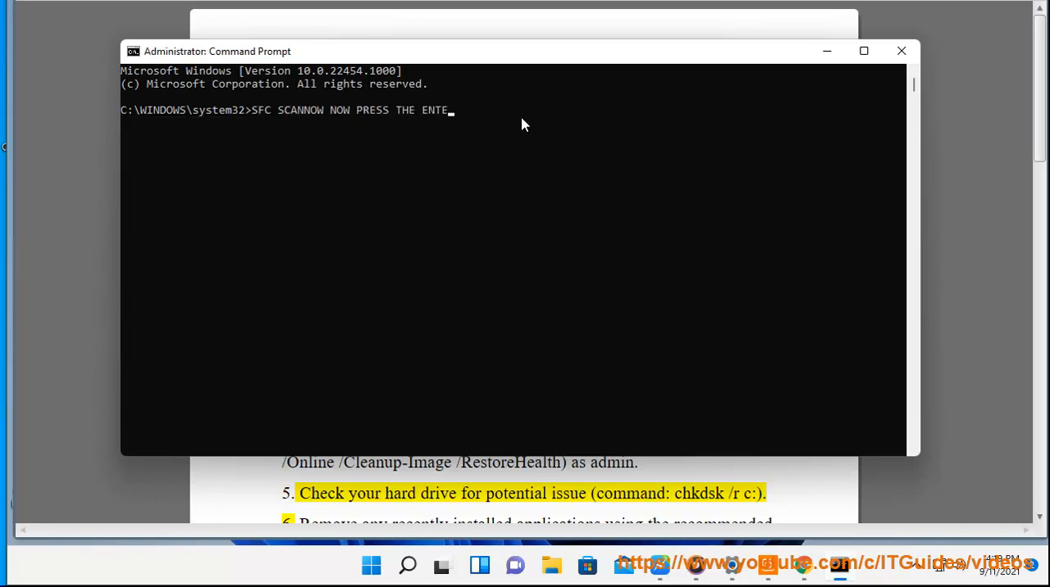
pyautogui.press('backspace')
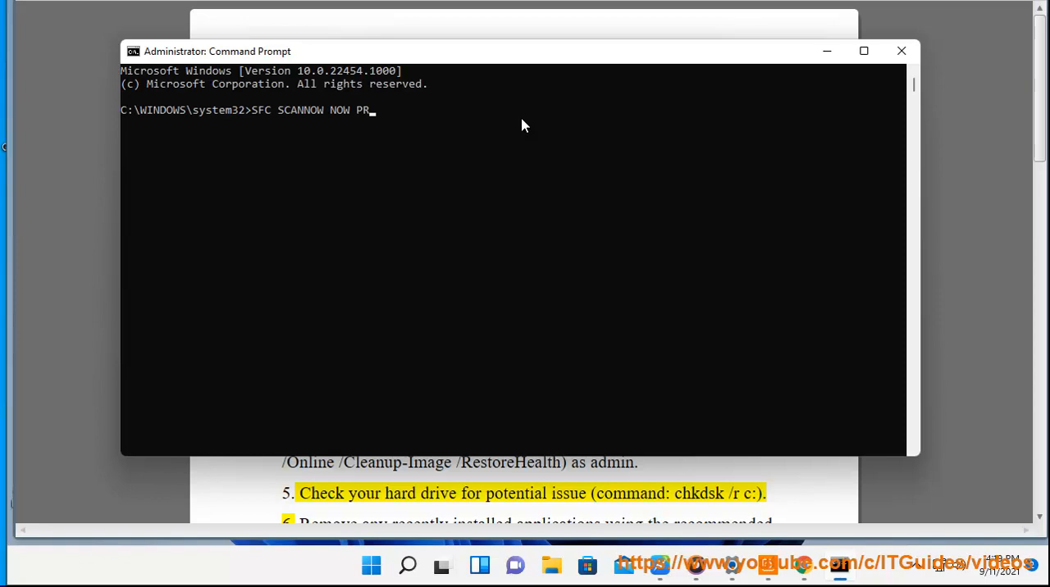
pyautogui.press('backspace')
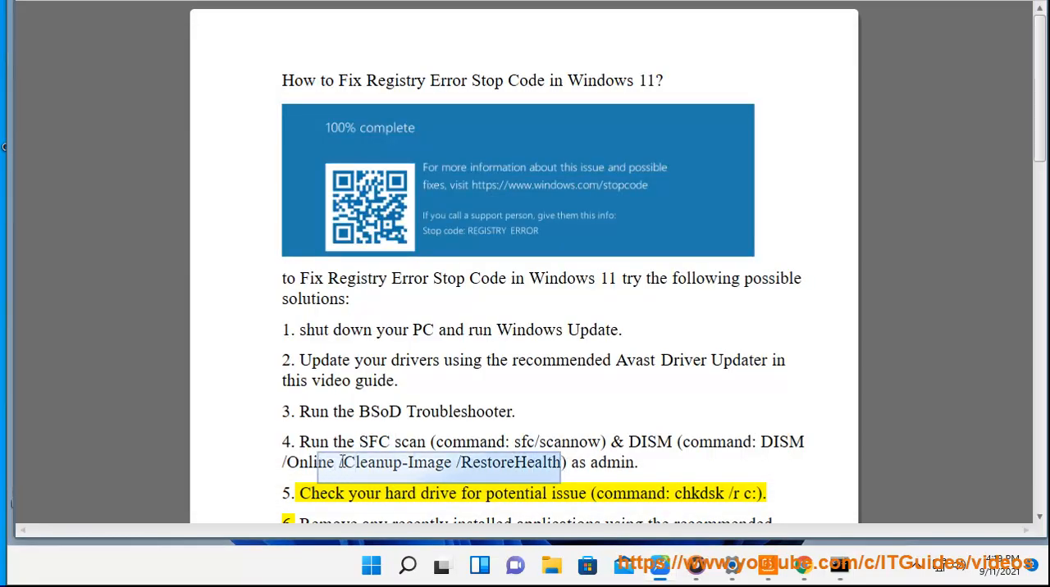
# Step: Scroll the Word guide to fix seven and launch Security and Maintenance from the taskbar
pyautogui.click(570, 443)
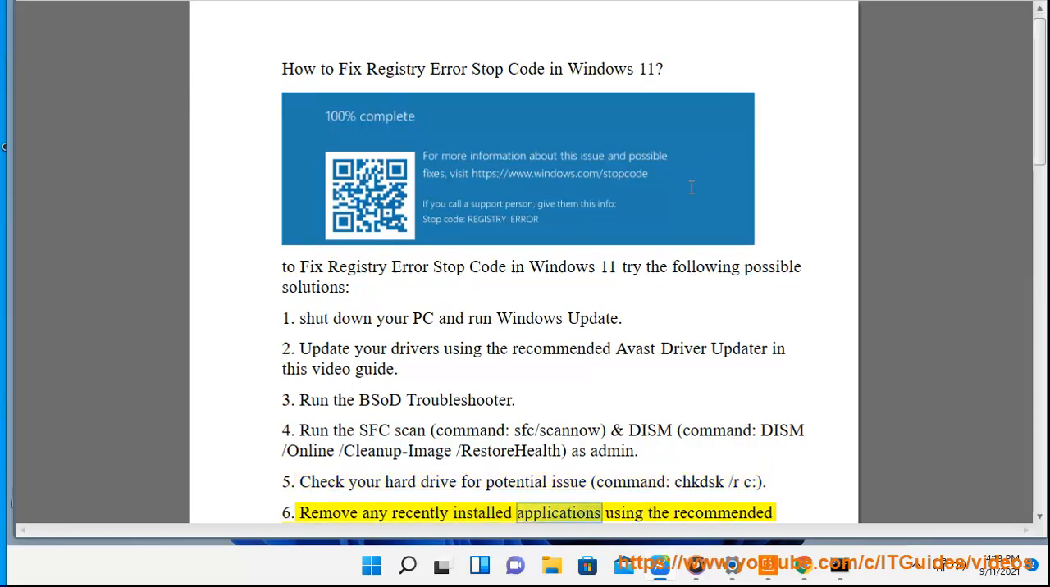
pyautogui.scroll(3)
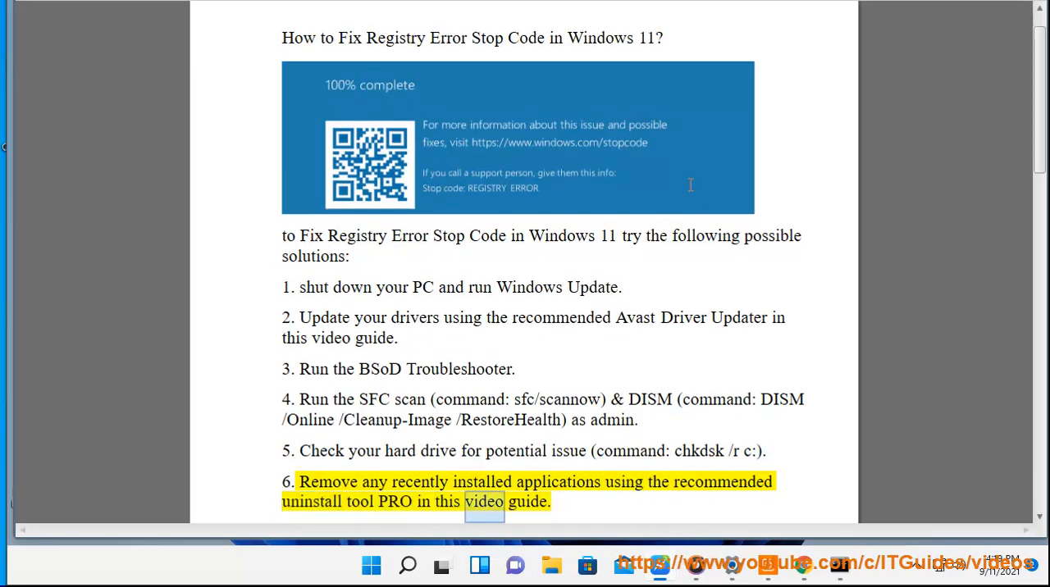
pyautogui.scroll(-3)
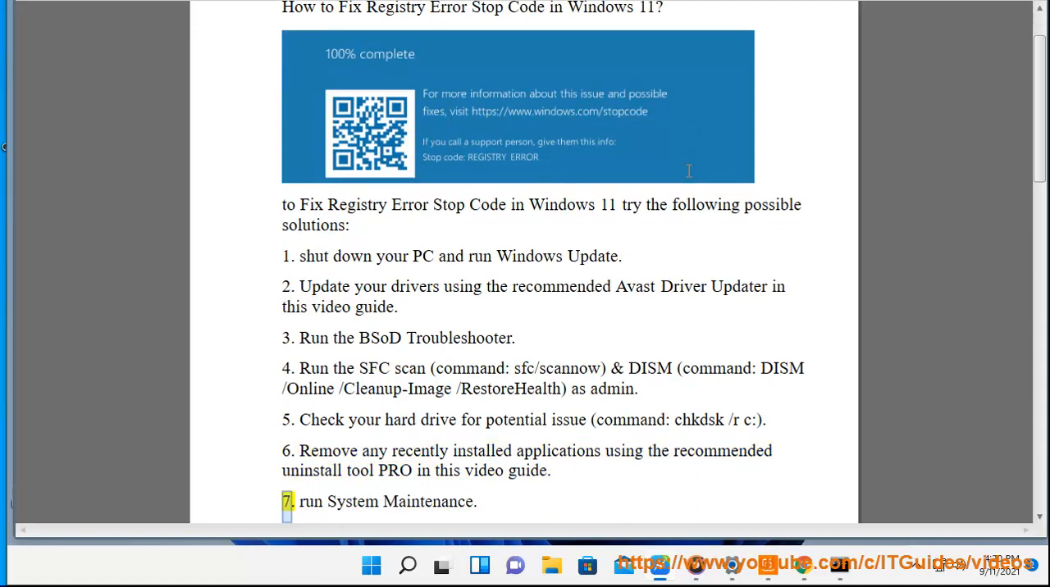
pyautogui.scroll(-3)
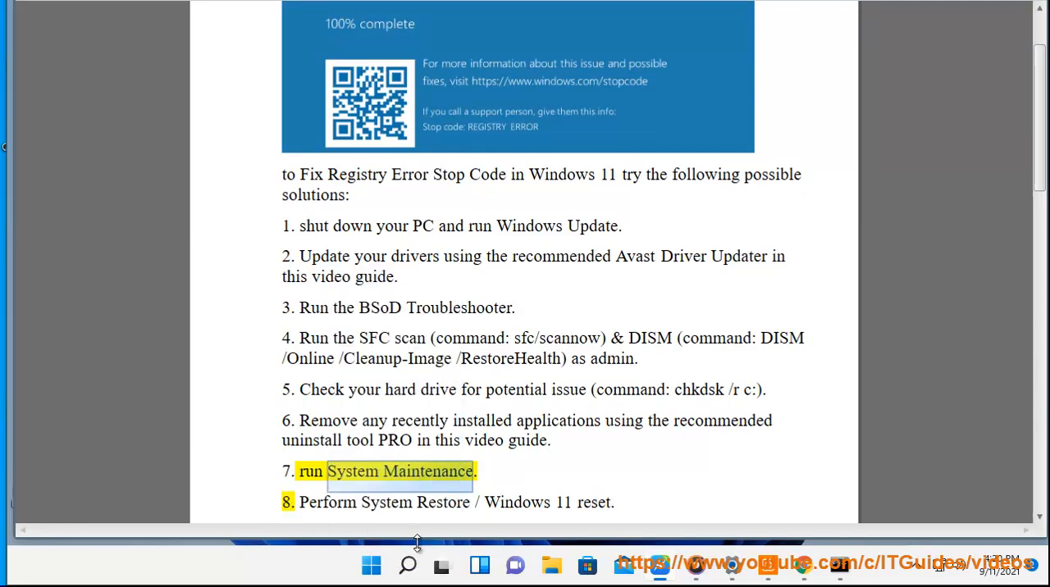
pyautogui.click(408, 565)
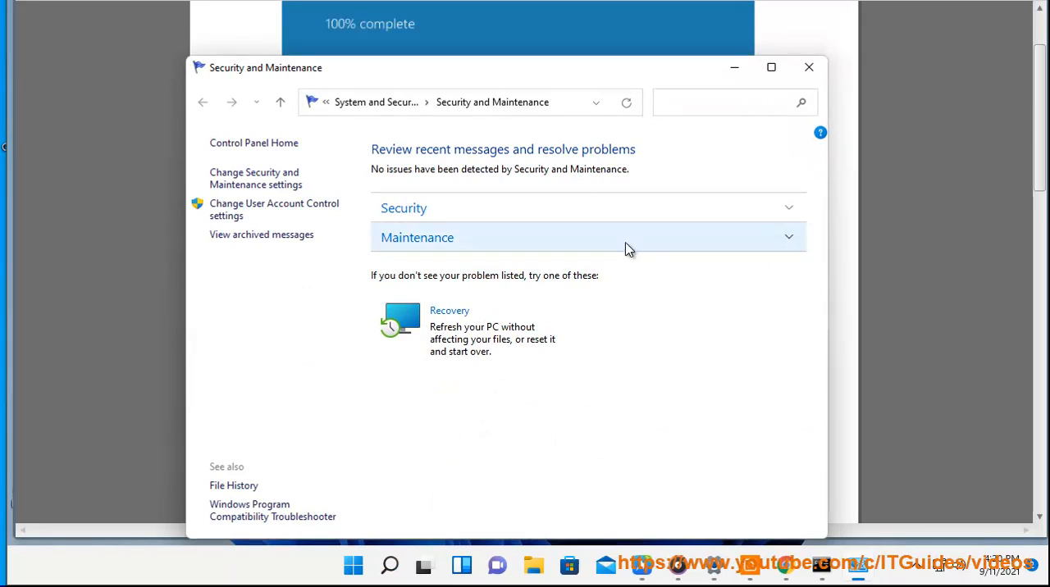
# Step: Expand Maintenance and start automatic maintenance so it reads Maintenance in progress
pyautogui.click(583, 237)
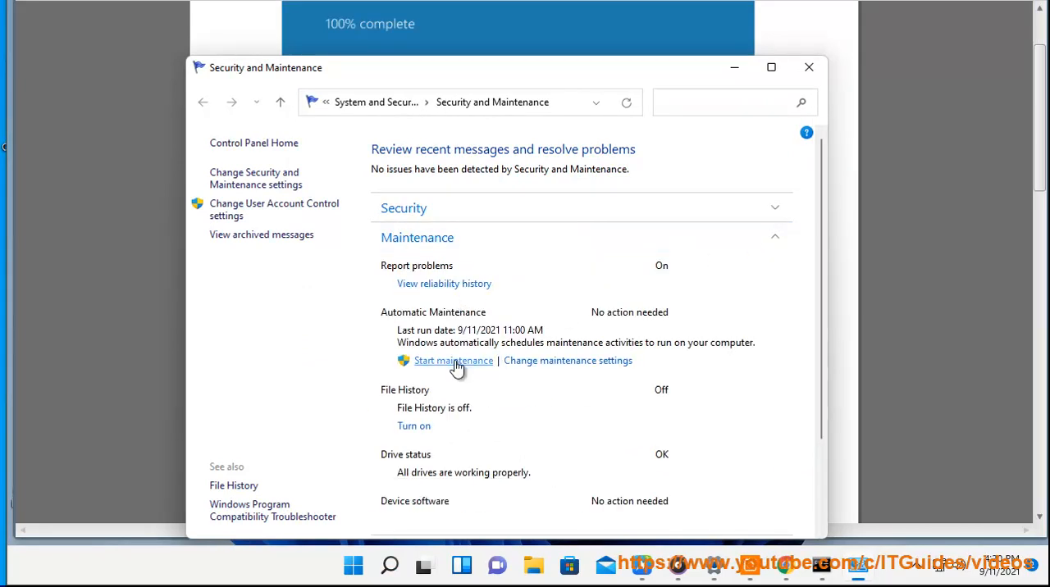
pyautogui.click(454, 361)
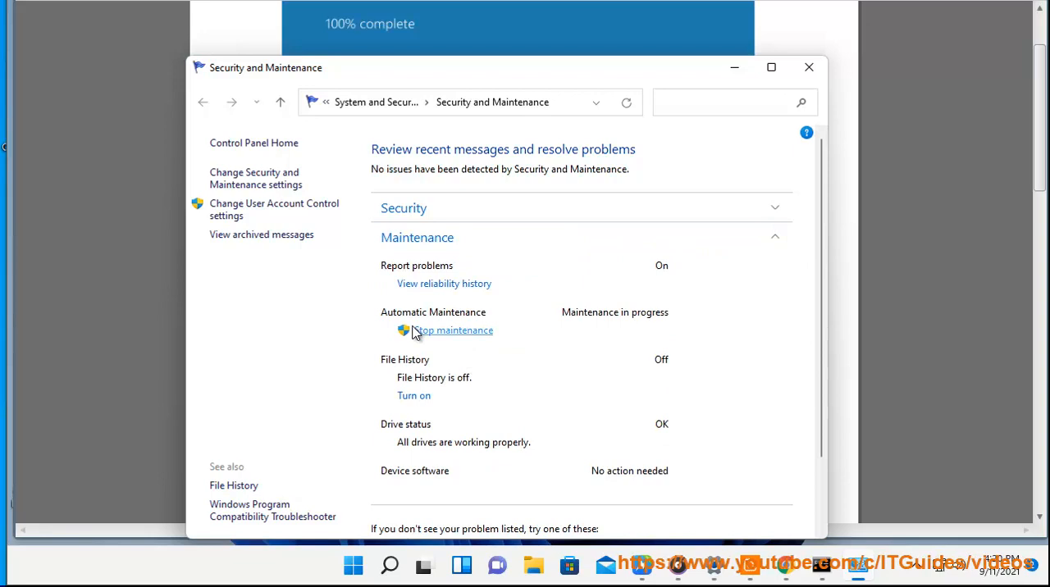
pyautogui.moveTo(446, 340)
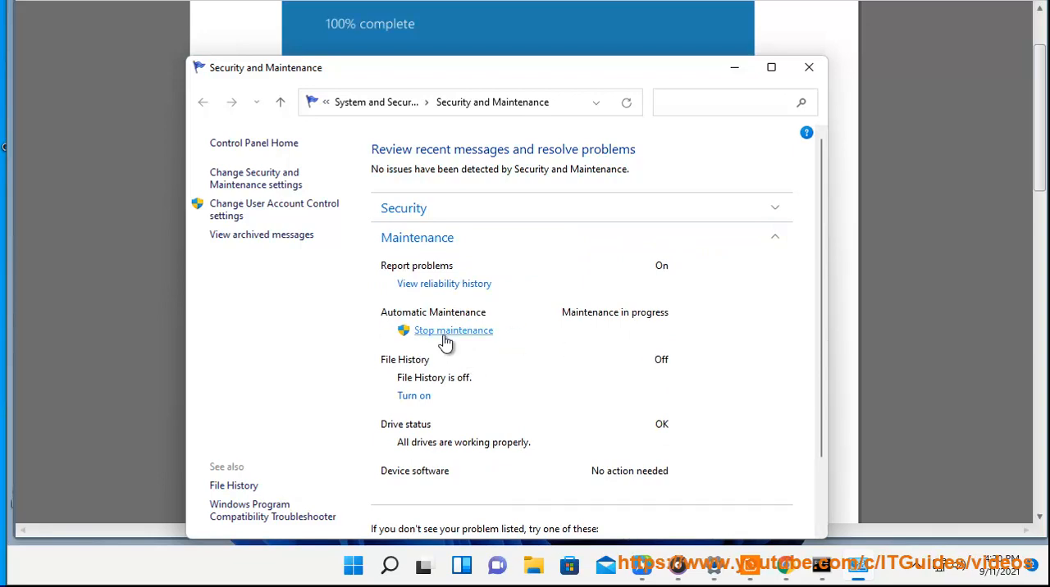
pyautogui.moveTo(614, 324)
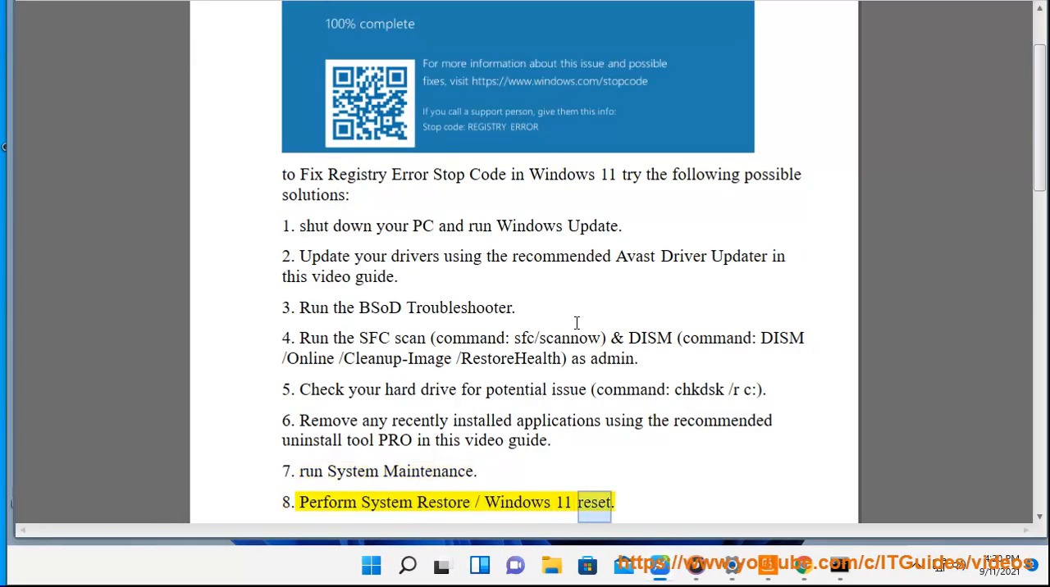
pyautogui.scroll(-3)
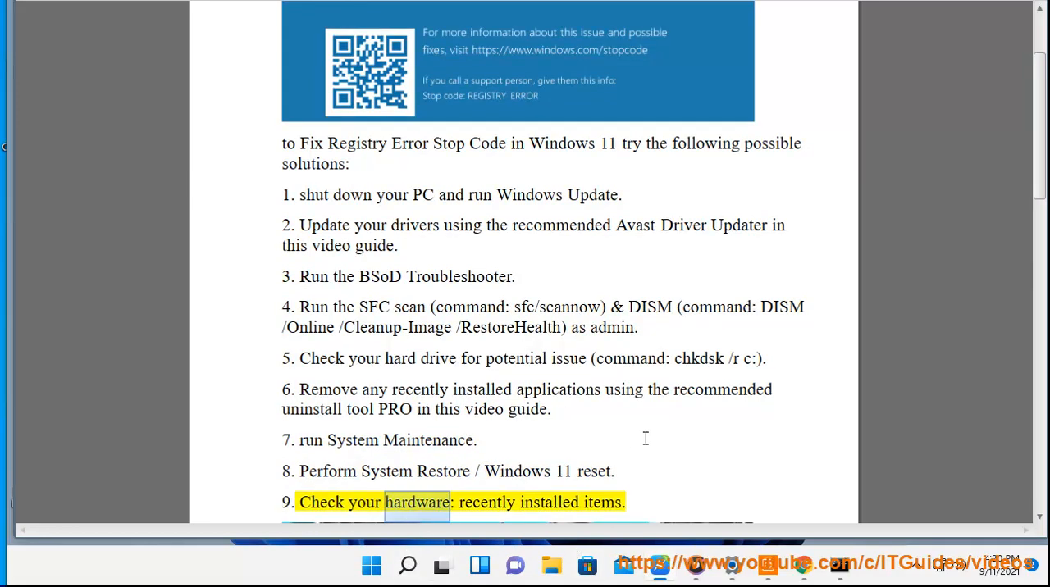
pyautogui.scroll(-3)
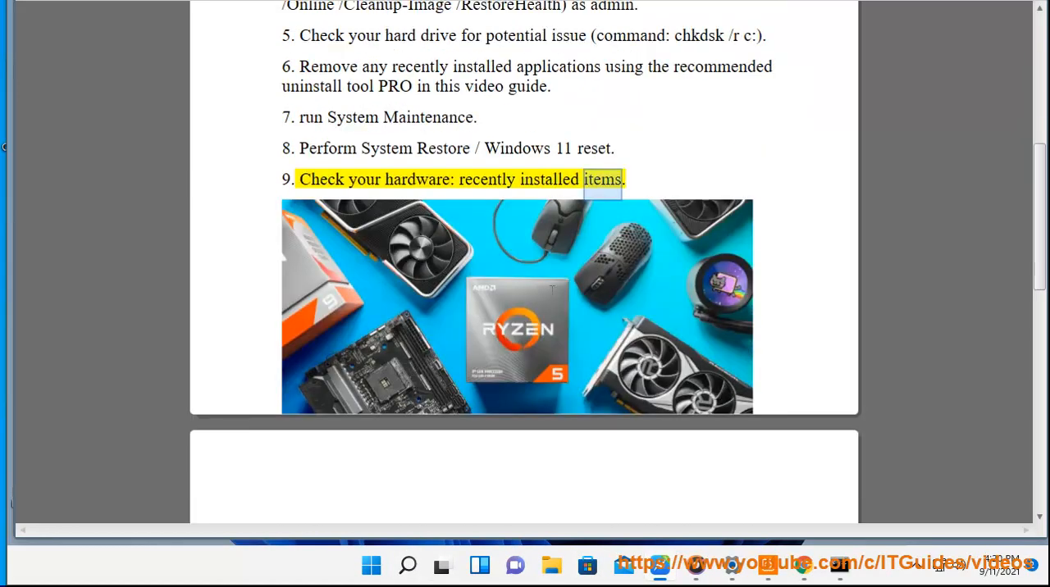